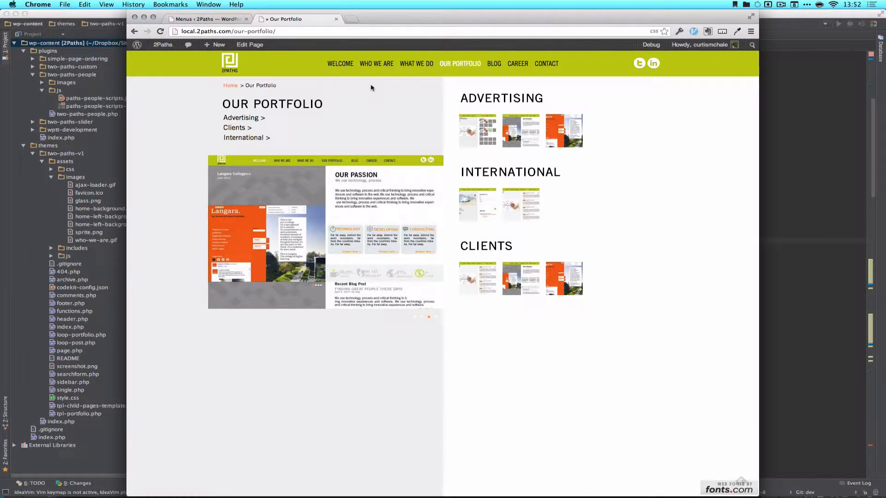
mouse_move(334, 70)
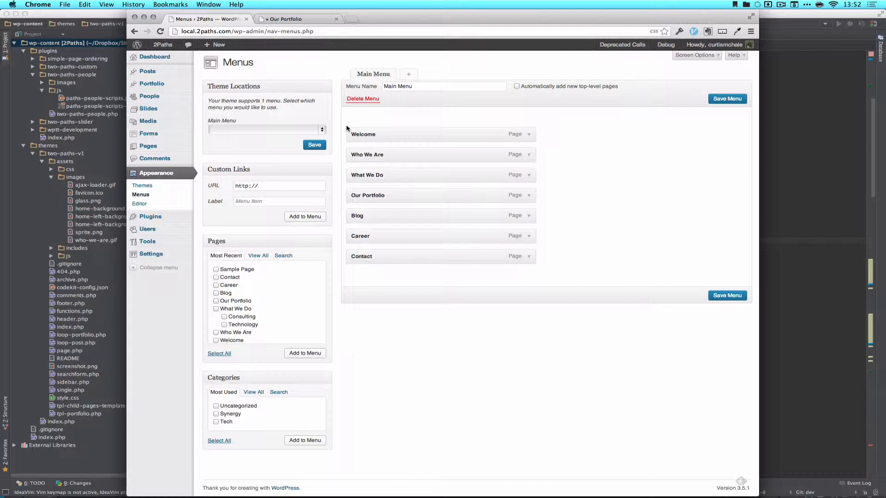
- View the live Our Portfolio page alongside the Menus admin screen
click(288, 19)
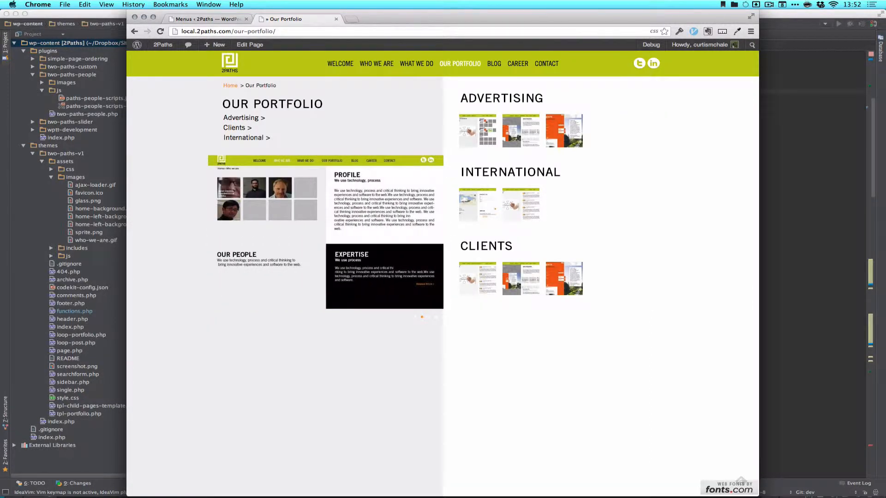
mouse_move(344, 77)
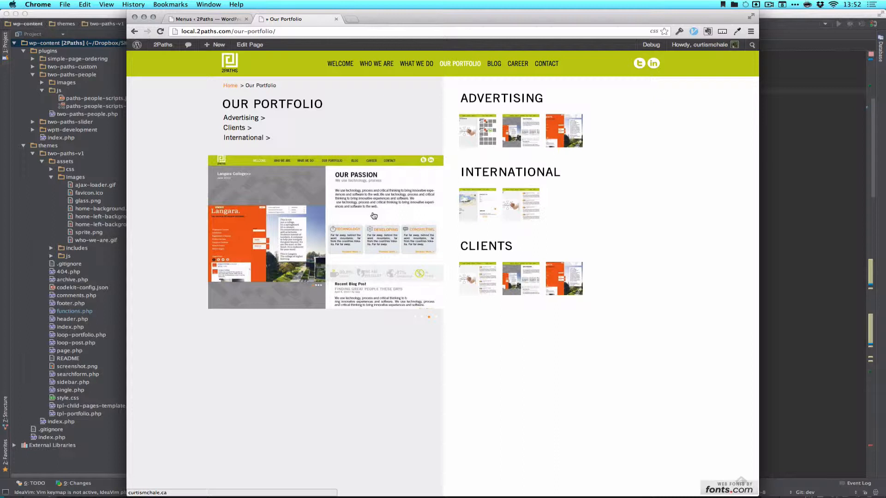
mouse_move(476, 141)
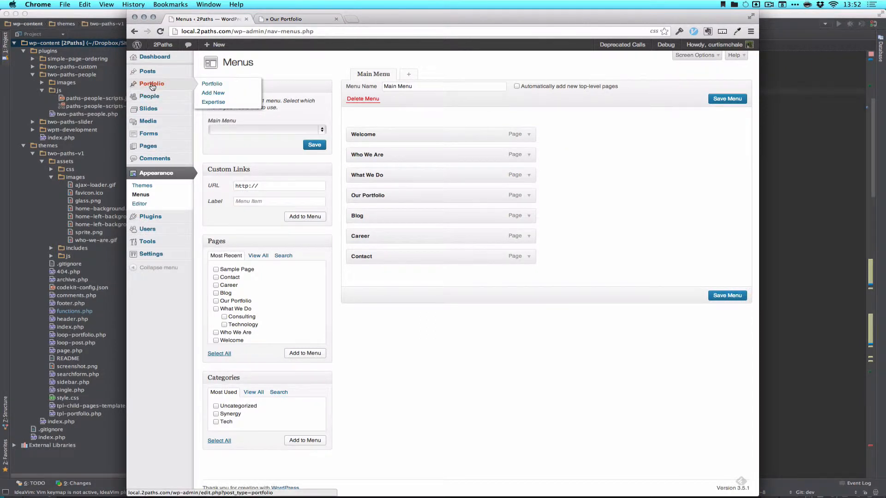
- From the Our Portfolio page, view the International 2 single portfolio entry
click(286, 19)
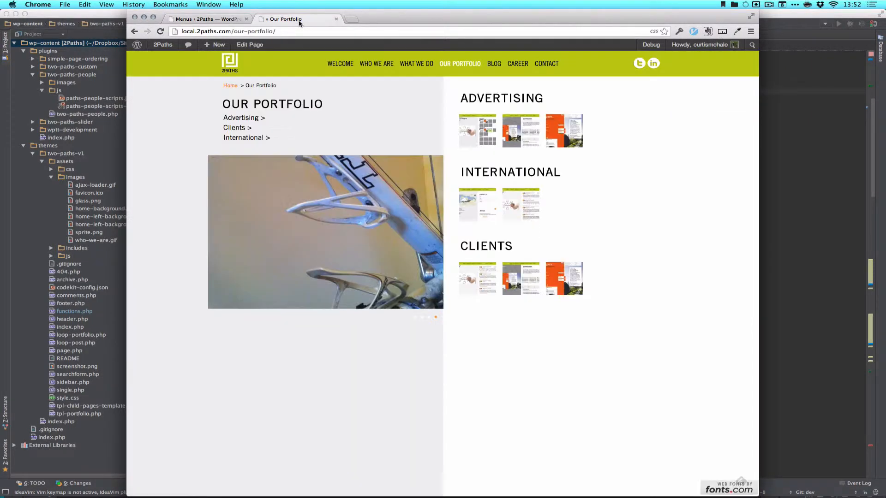
mouse_move(504, 208)
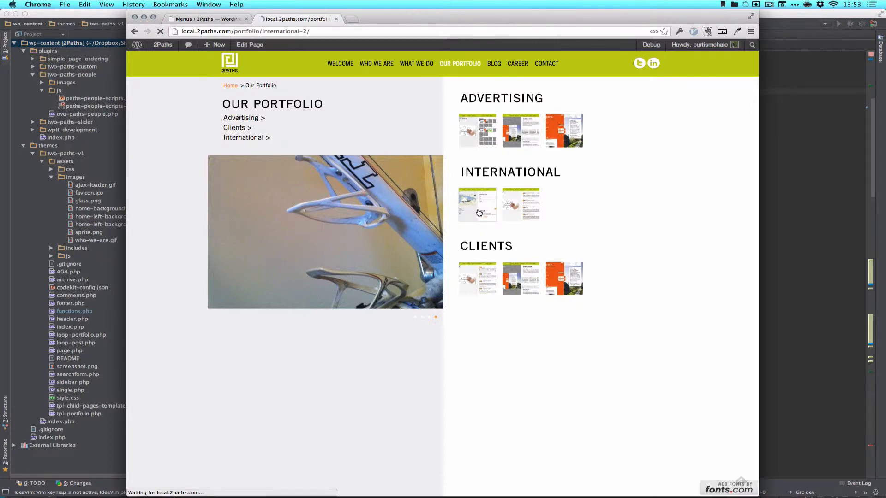
click(477, 204)
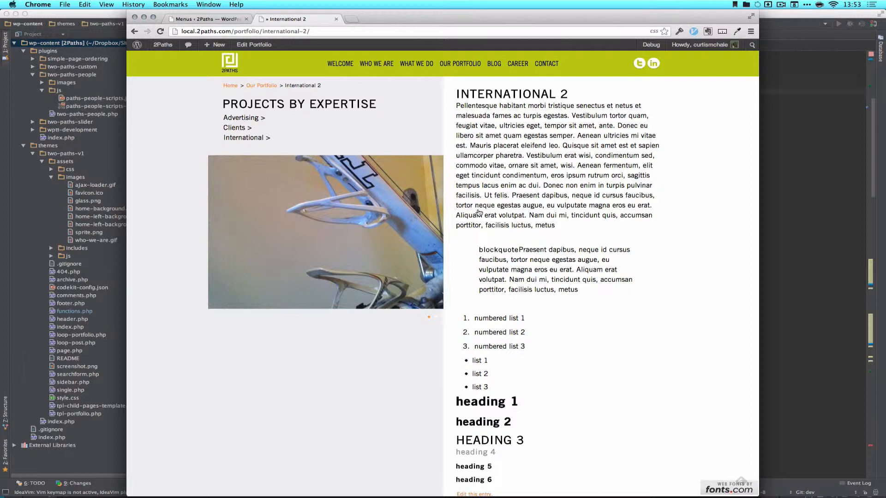
mouse_move(230, 87)
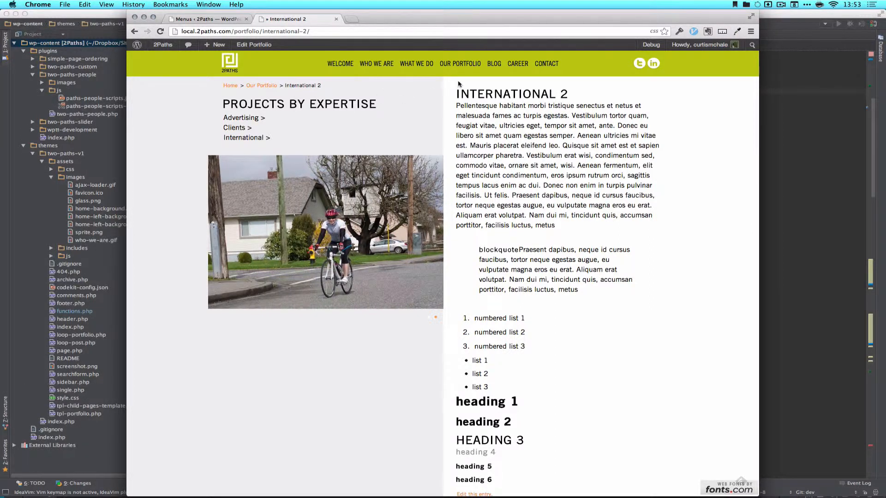
mouse_move(460, 66)
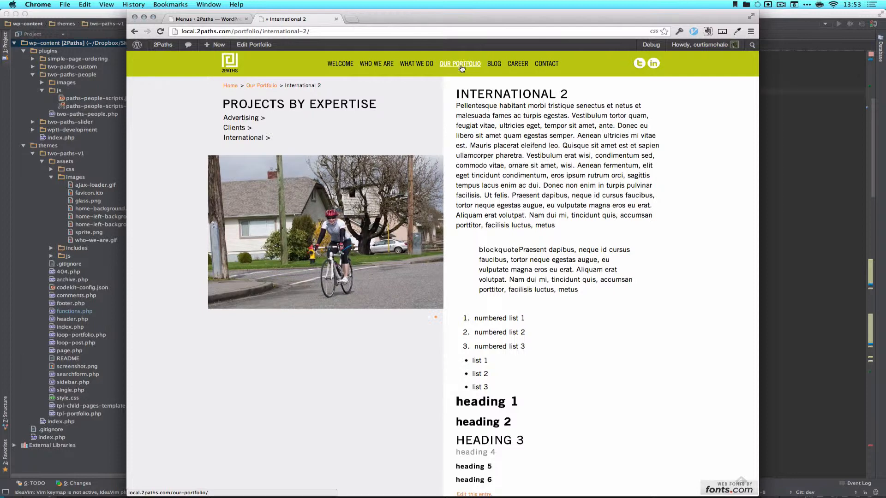
mouse_move(456, 76)
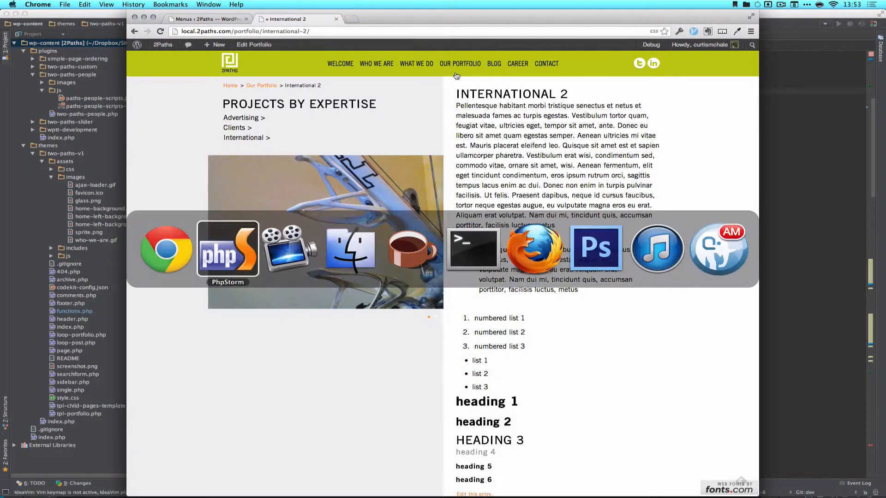
- Switch to functions.php in PhpStorm and select the $classes parameter of menu_classes
click(227, 249)
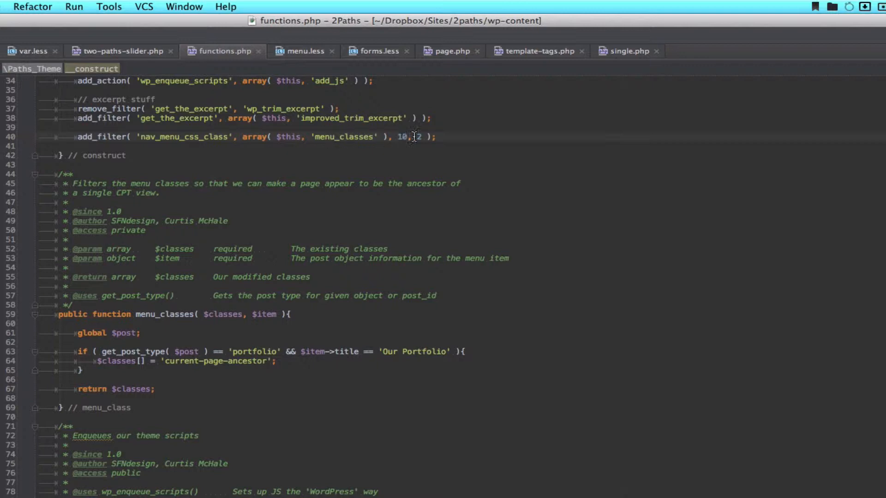
mouse_move(205, 314)
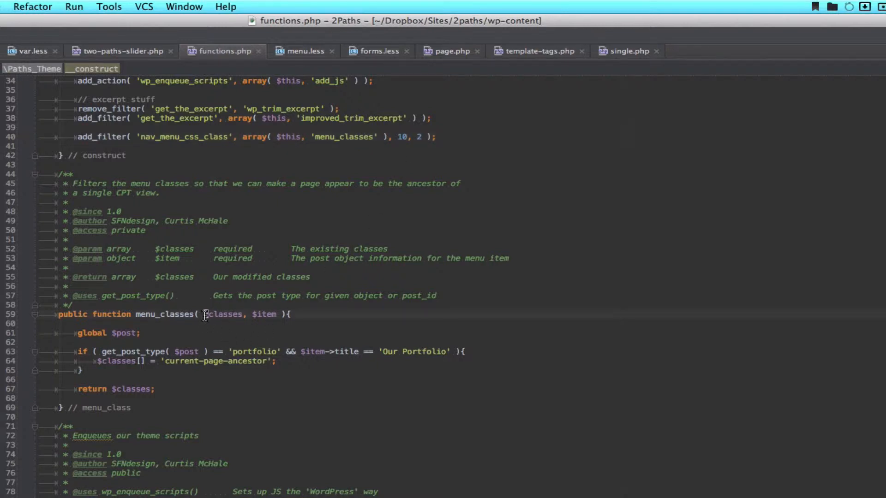
double_click(220, 314)
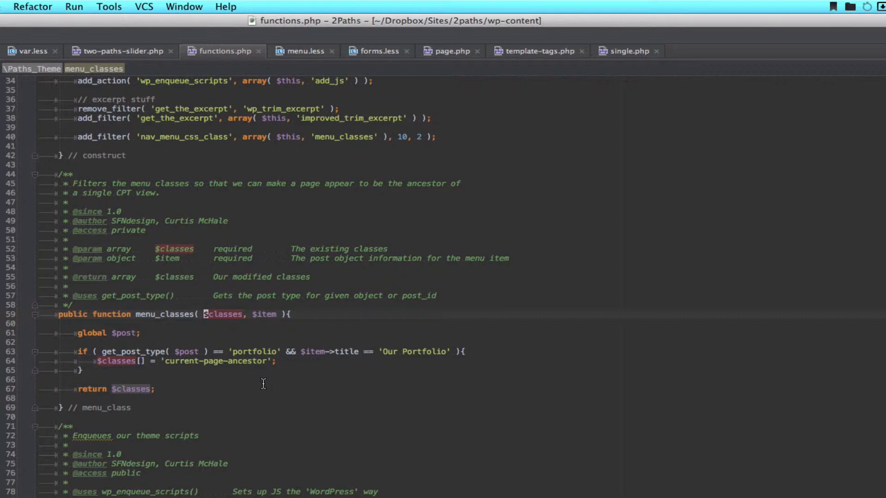
- Add a pr( $item ); debug line below global $post in menu_classes
key(enter)
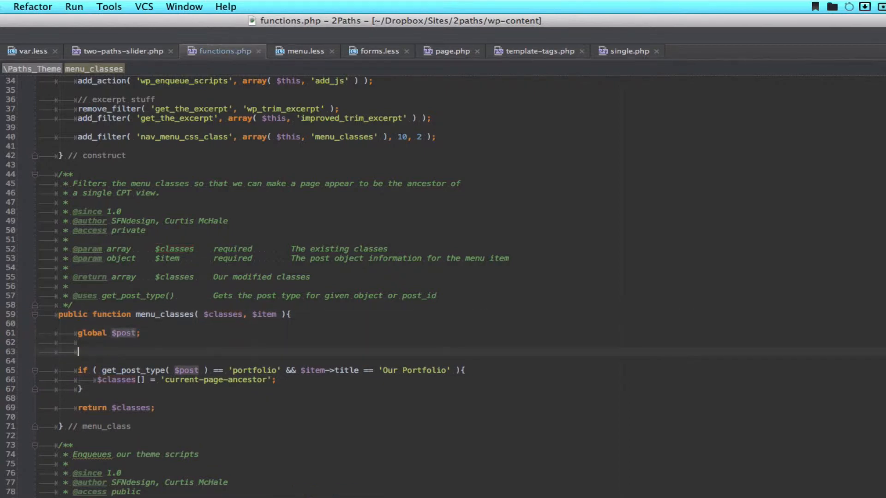
text(pr( $ti)
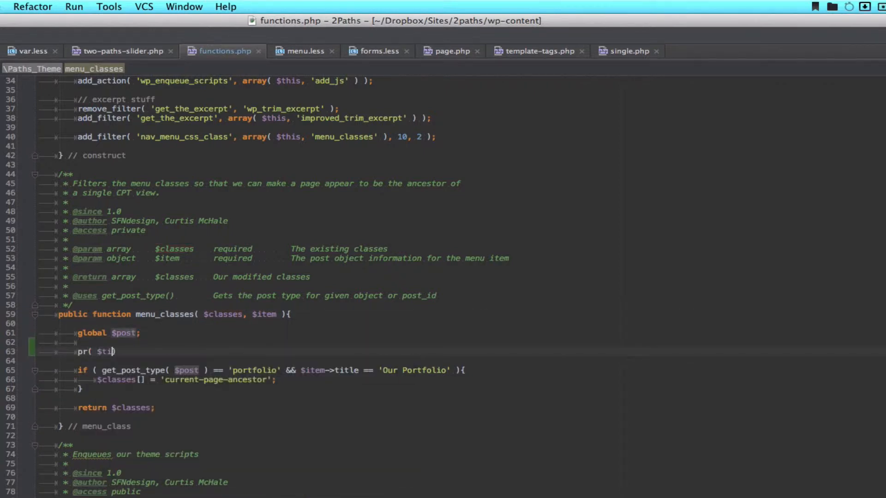
text(em)
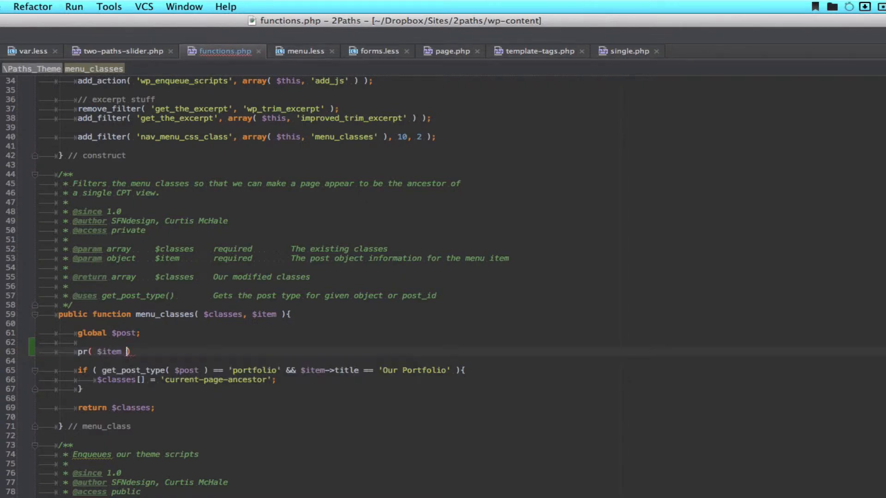
text(;)
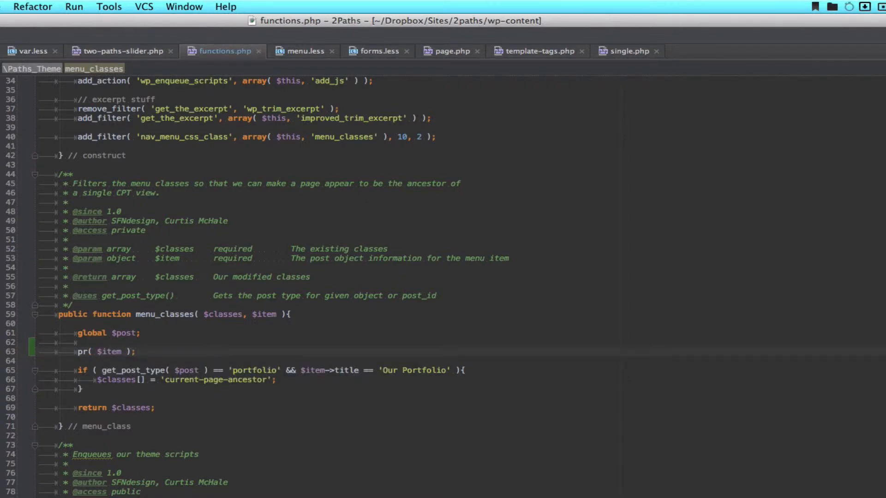